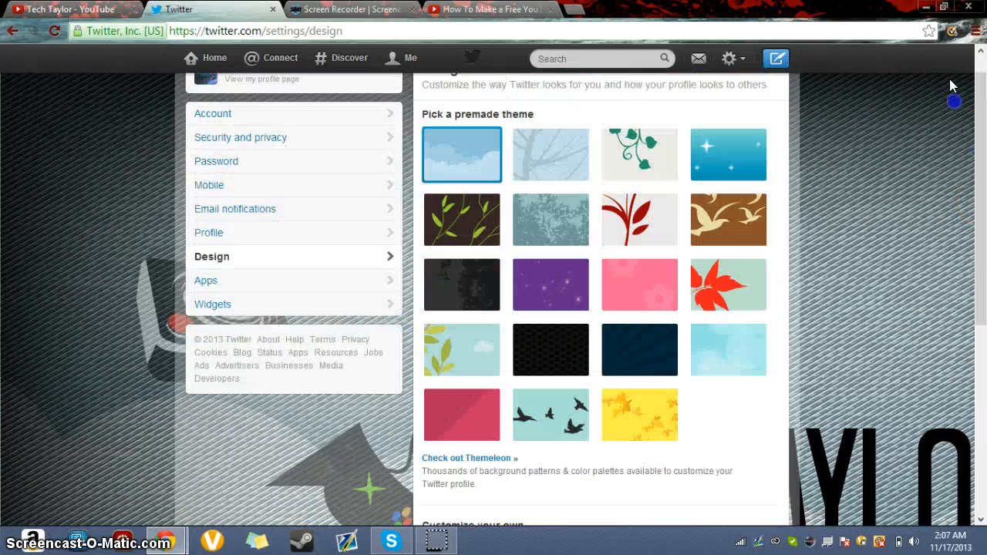
Open the Settings and help dropdown from the gear icon in the top bar.
left_click(728, 59)
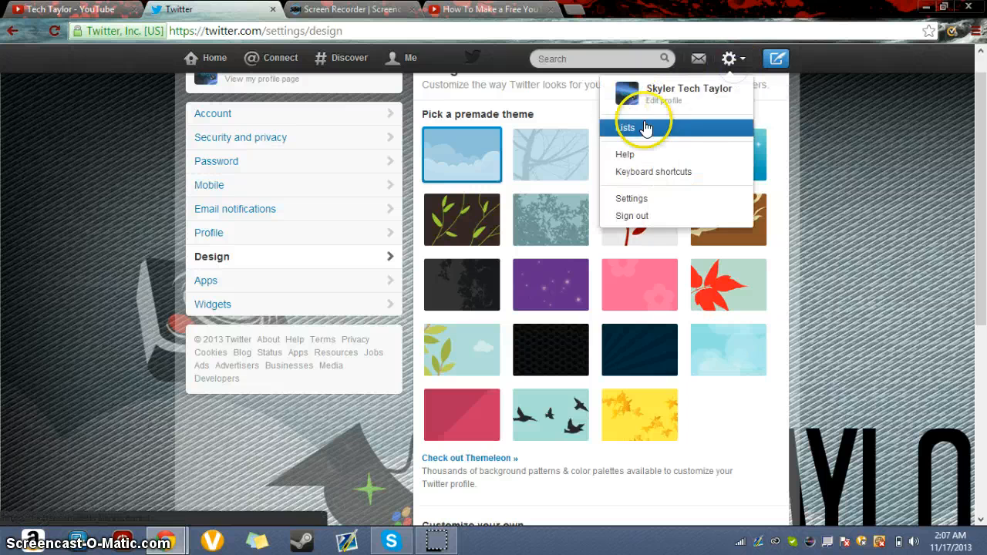
mouse_move(652, 194)
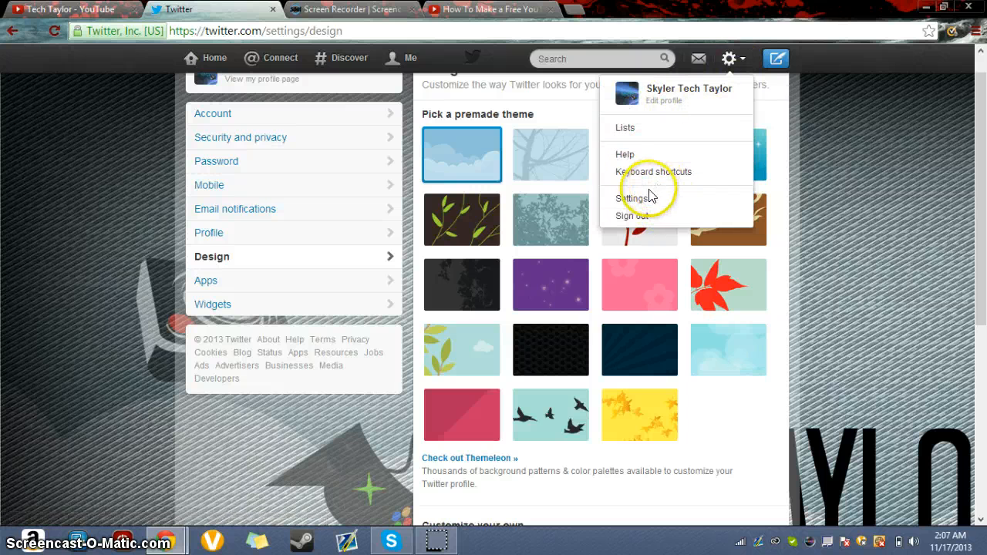
mouse_move(682, 92)
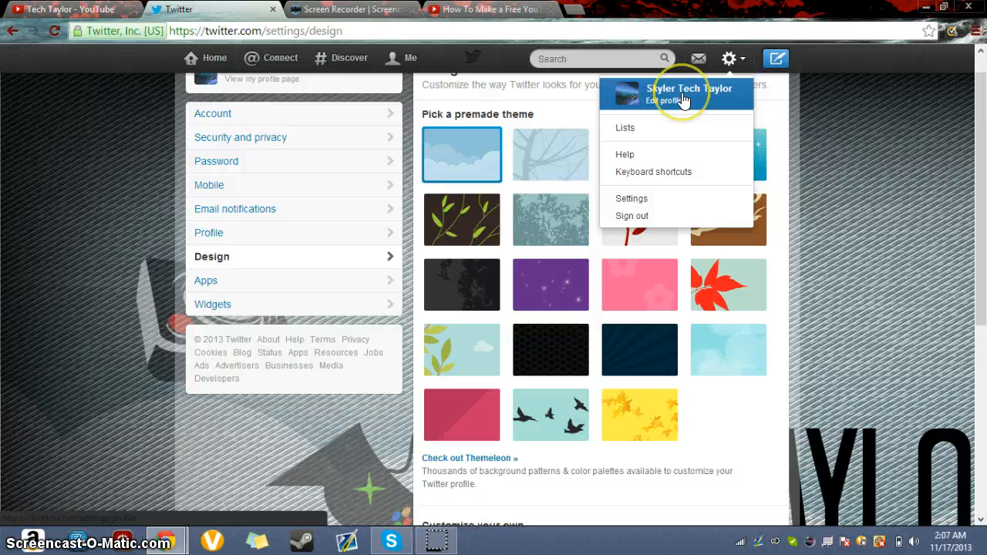
mouse_move(685, 262)
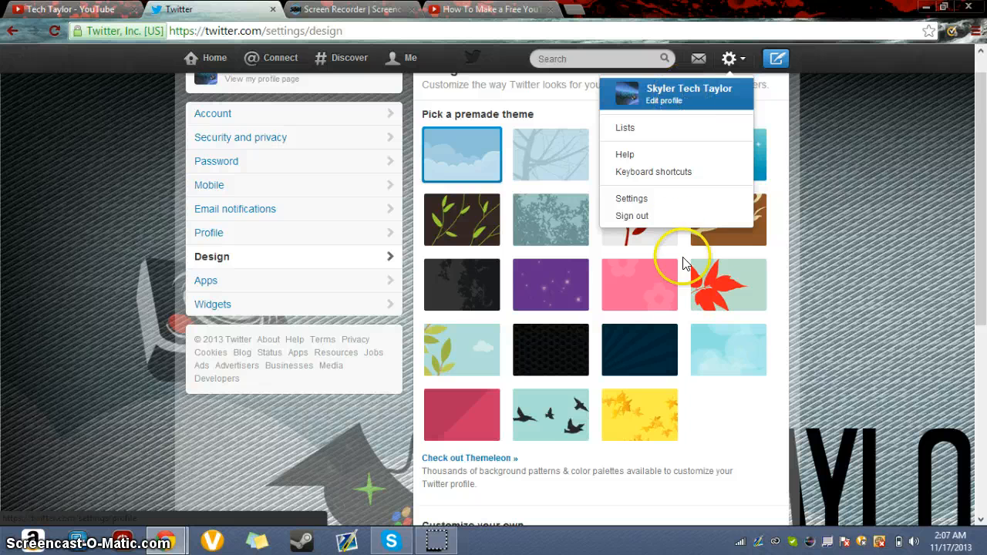
mouse_move(703, 101)
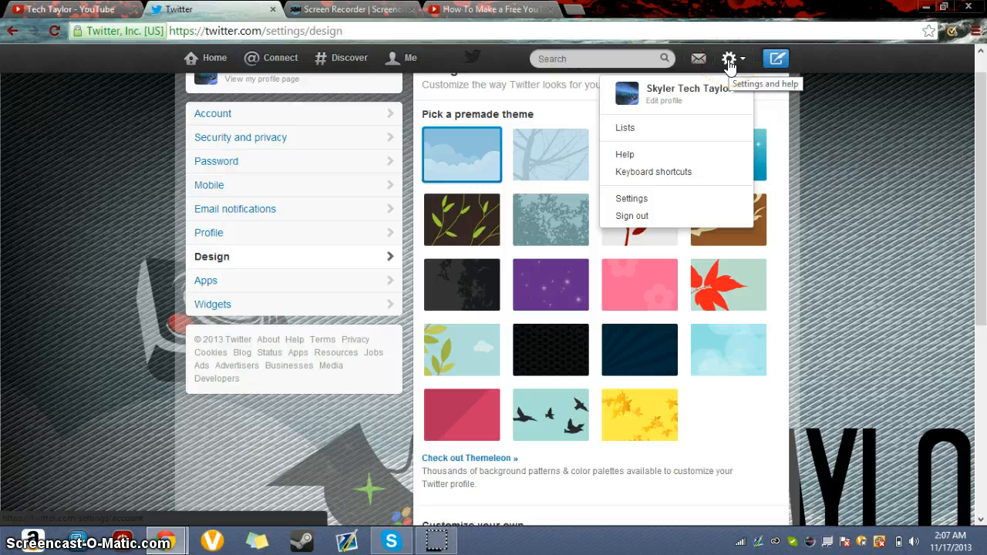
mouse_move(776, 59)
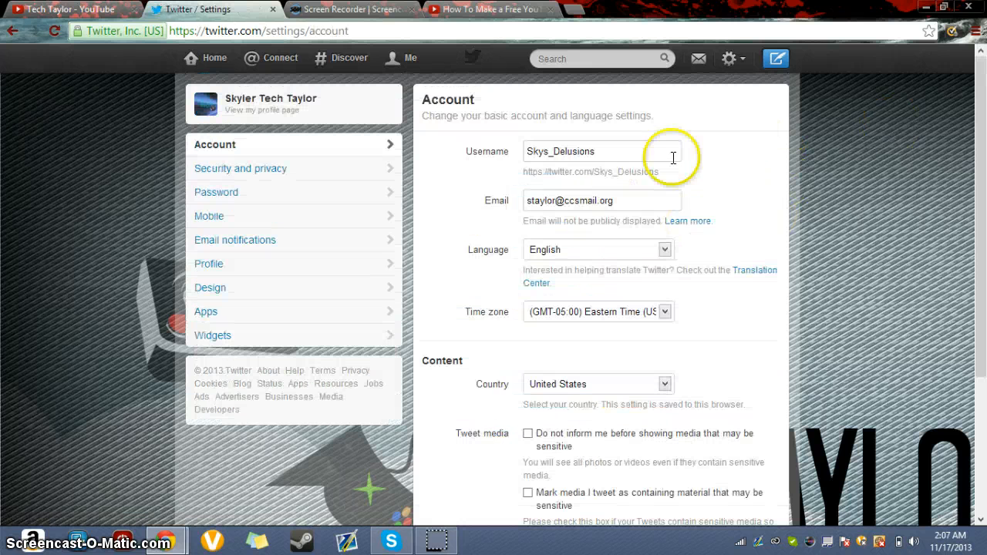
mouse_move(260, 405)
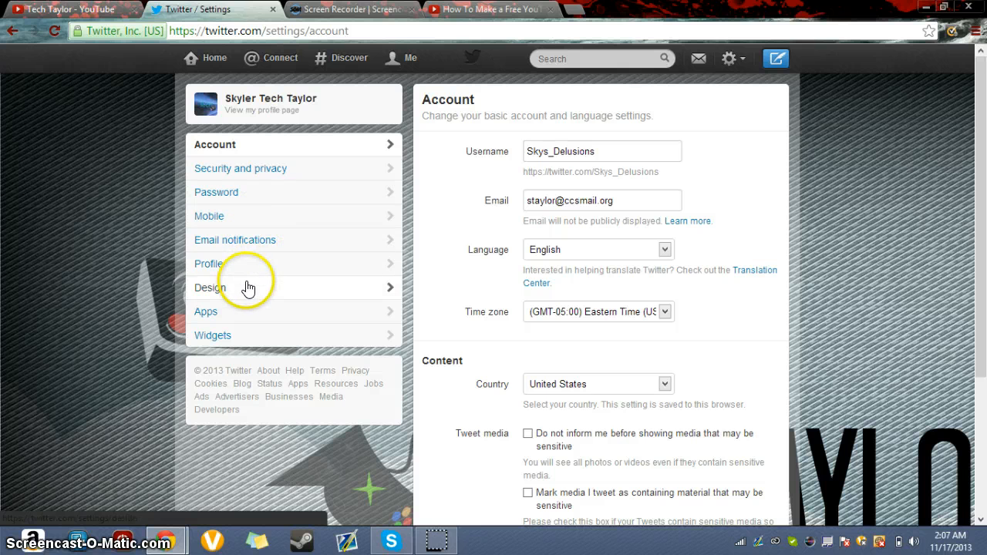
Go to Design settings, reach Customize your own, and show the Change background options.
left_click(210, 288)
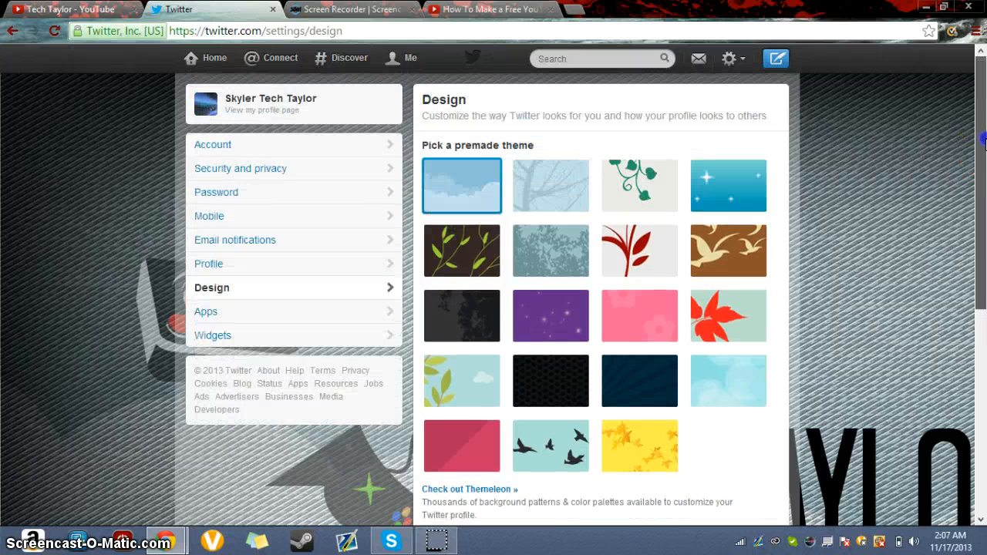
scroll("down", 3)
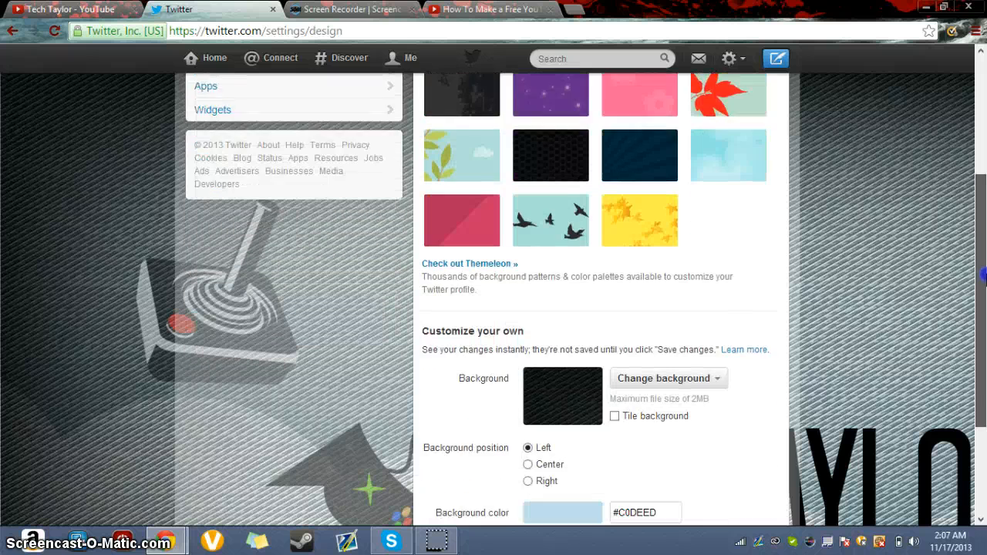
scroll("down", 3)
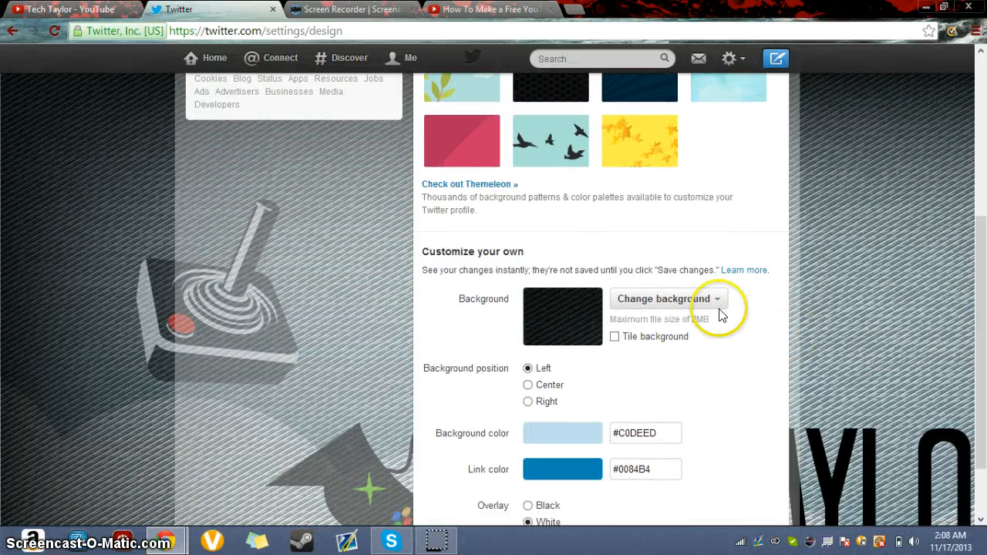
left_click(669, 300)
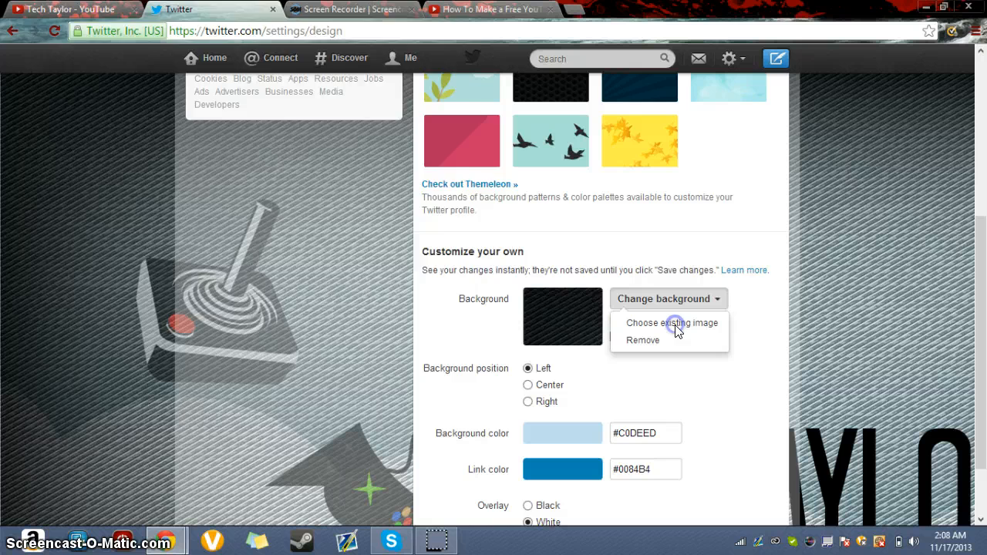
left_click(672, 323)
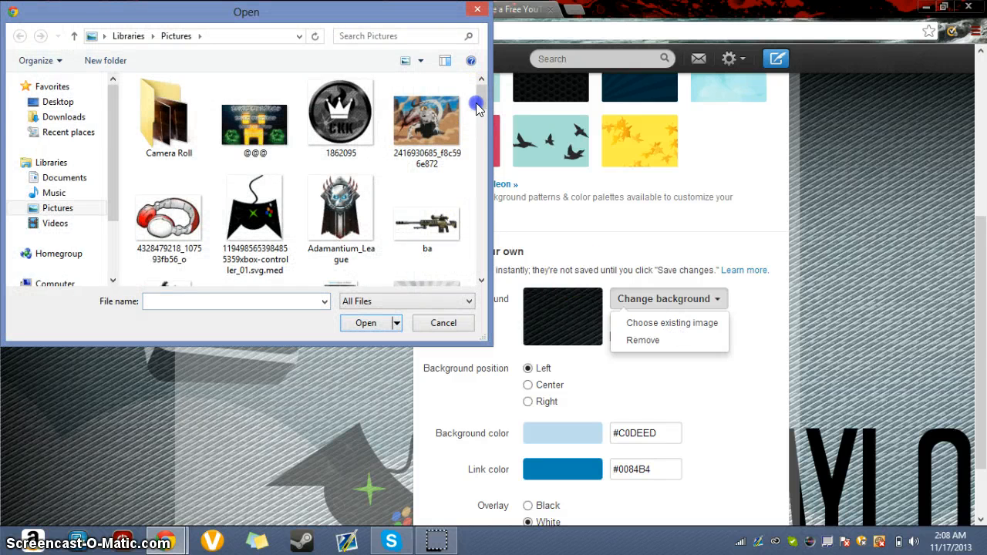
scroll("down", 3)
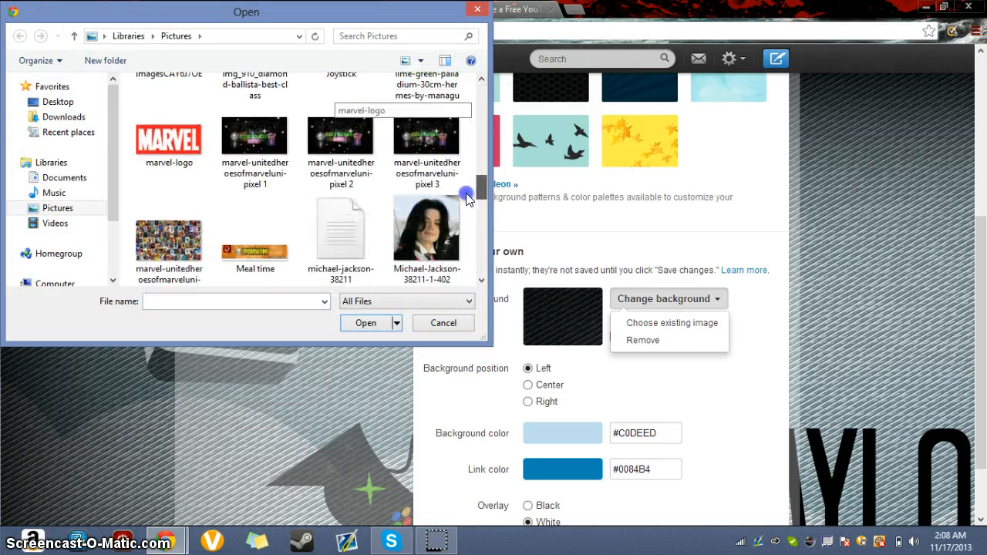
scroll("down", 3)
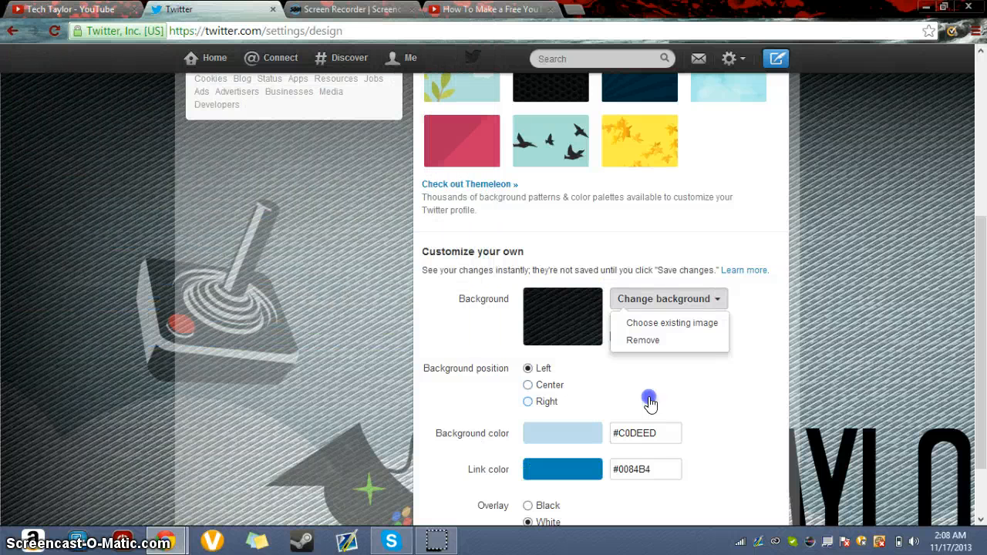
mouse_move(589, 332)
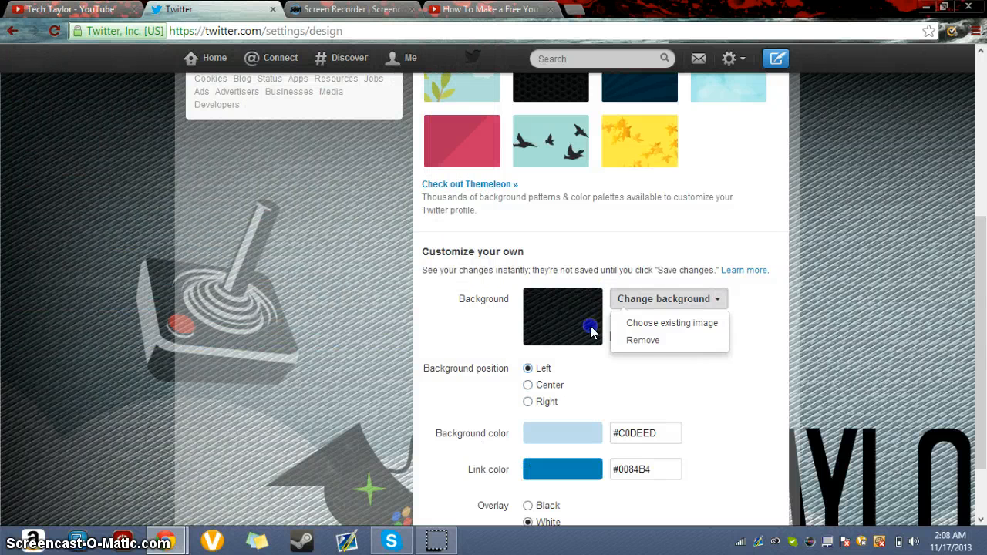
Change the profile background colour to a pale green, #d0ebc1, via the colour picker.
left_click(528, 385)
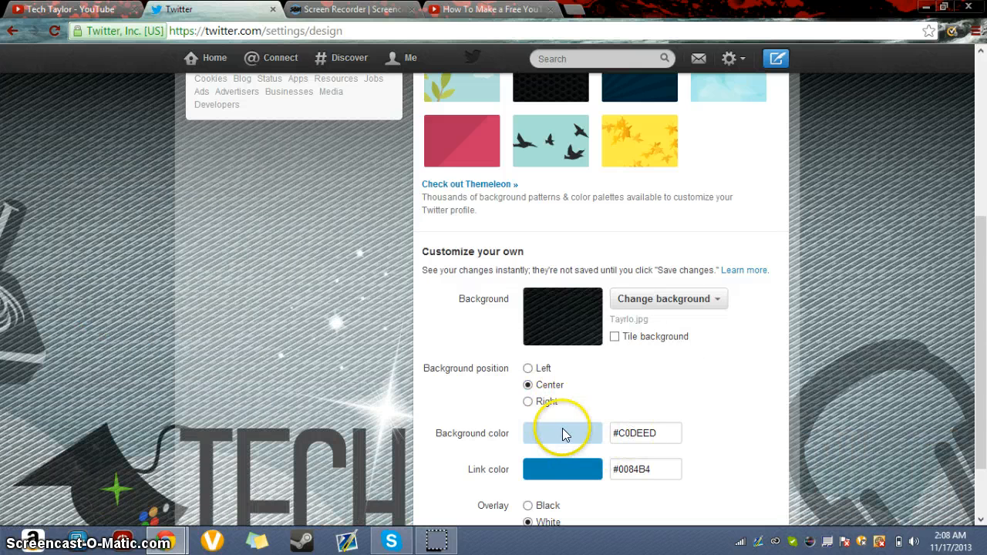
left_click(562, 432)
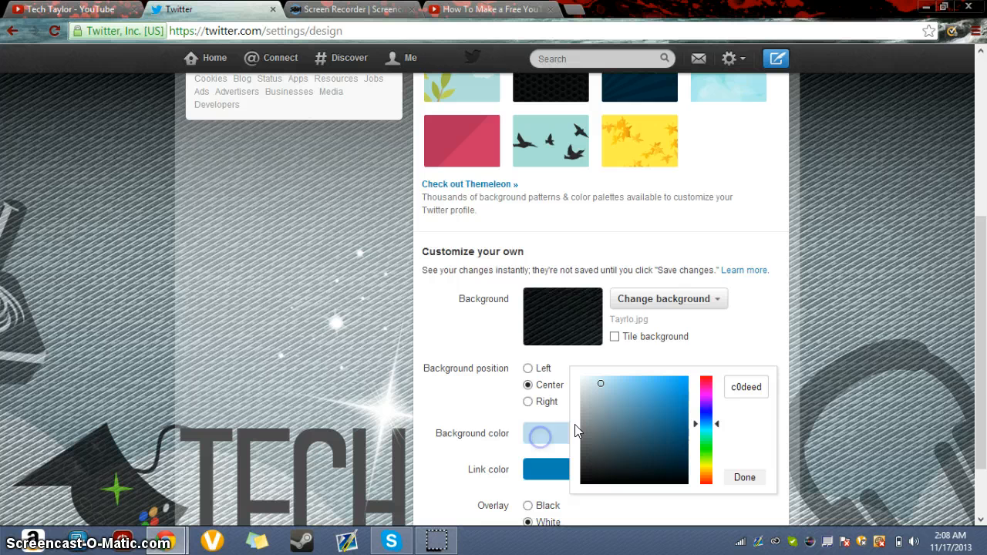
left_click(709, 455)
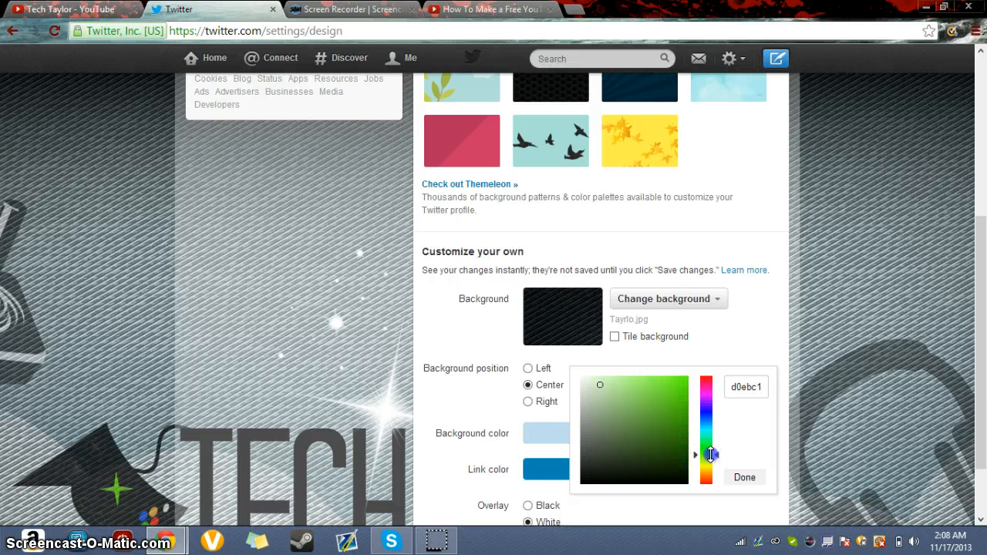
left_click(744, 476)
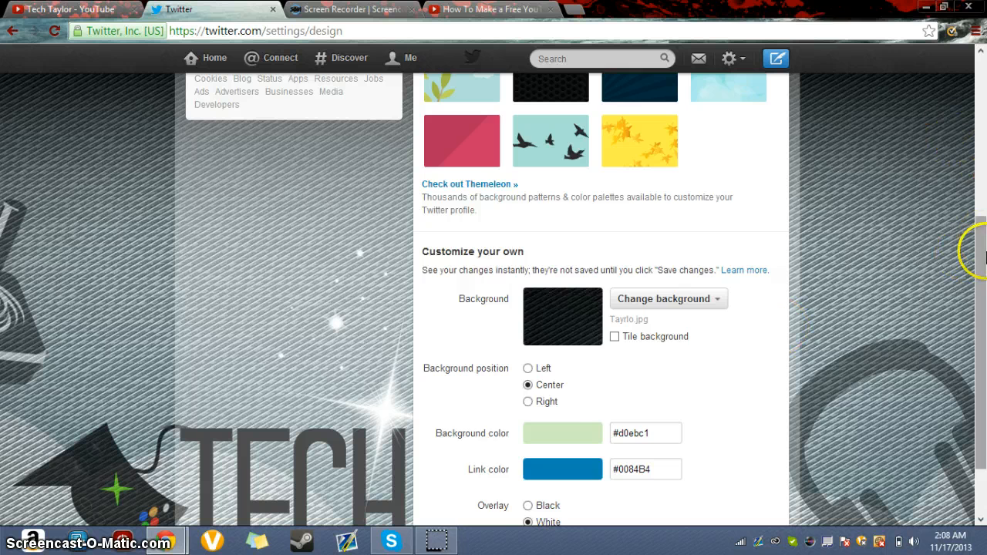
scroll("down", 3)
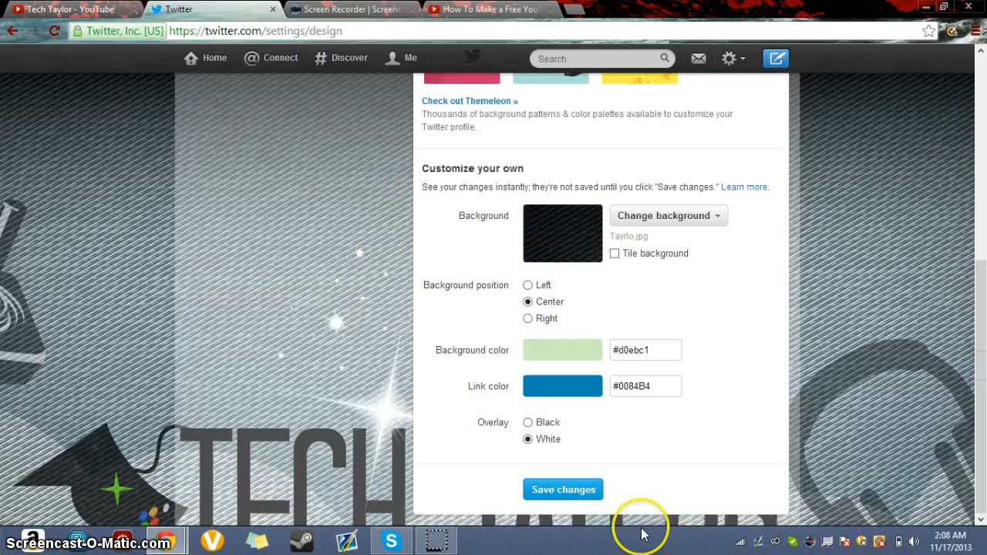
Set the overlay to Black, save the design changes, and switch to the Tech Taylor YouTube channel.
left_click(528, 423)
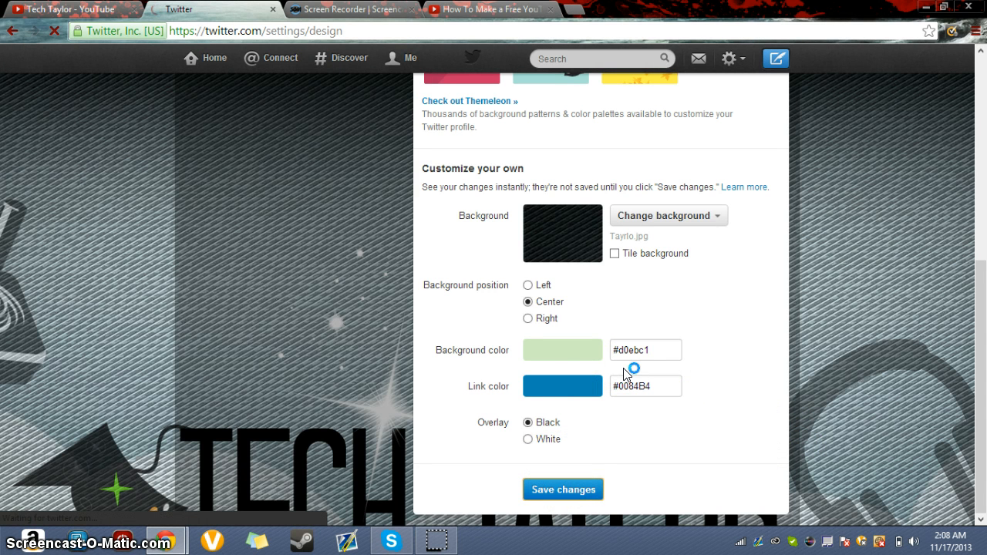
left_click(562, 491)
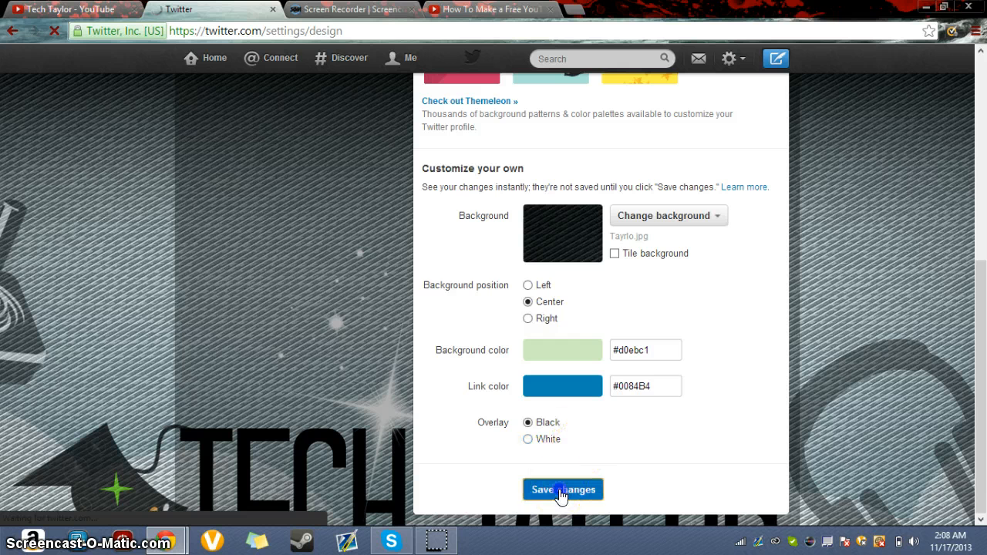
left_click(561, 490)
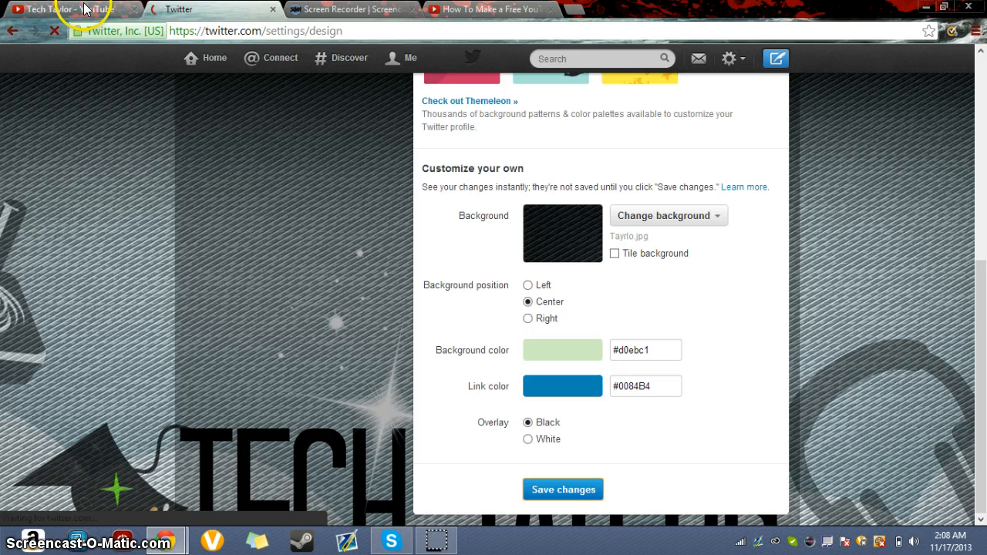
left_click(64, 9)
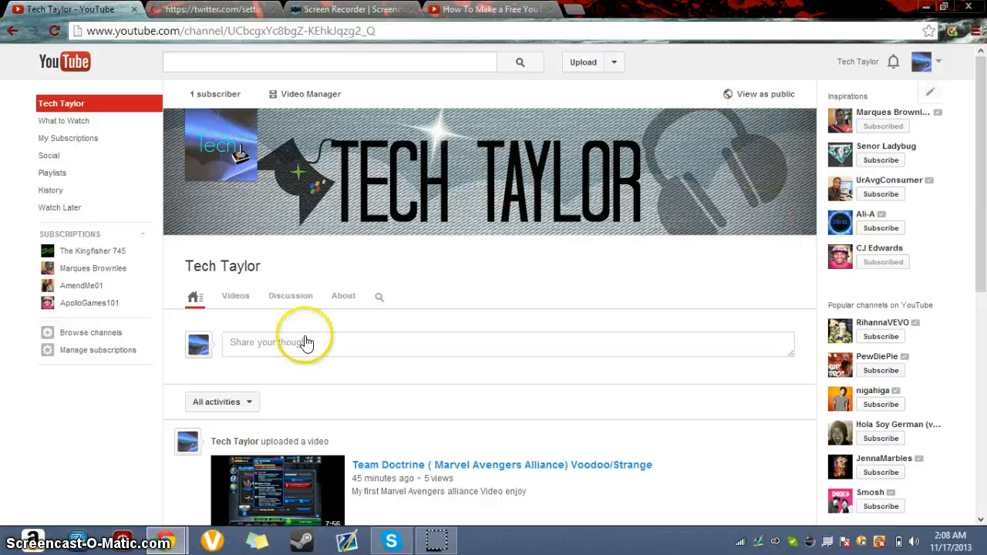
Scroll down the Tech Taylor YouTube channel page.
scroll("down", 3)
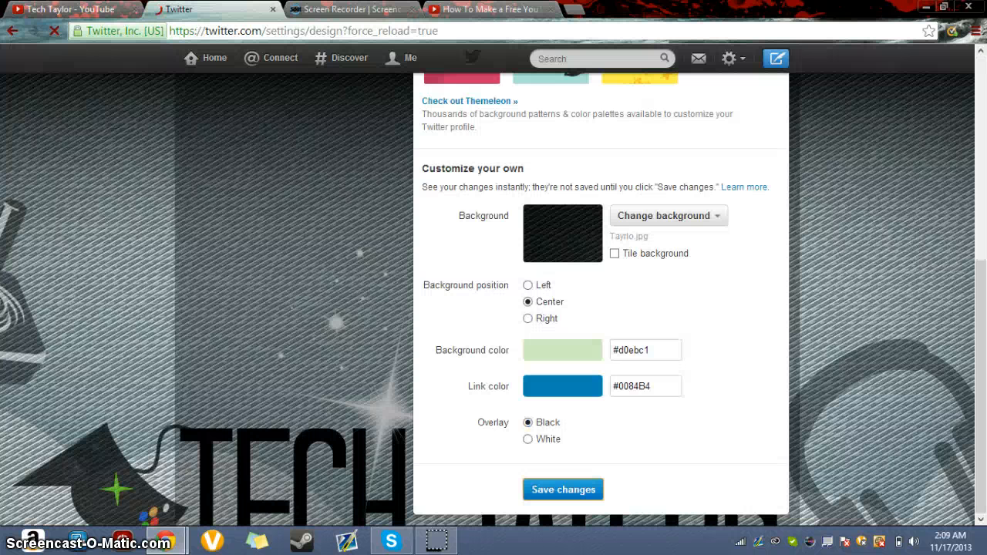
Reload the design page to see the saved-confirmation banner, review Customize your own, then head Home.
left_click(562, 489)
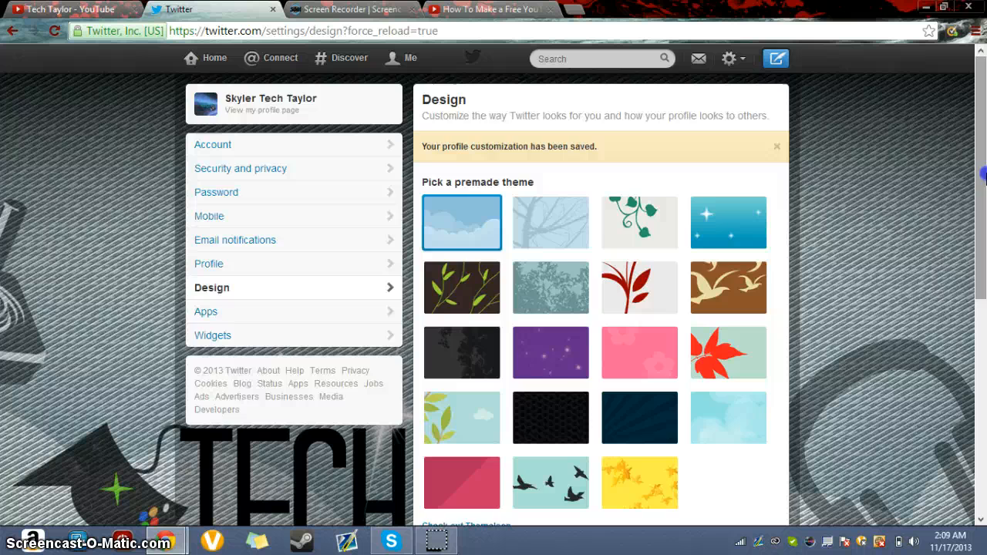
scroll("down", 3)
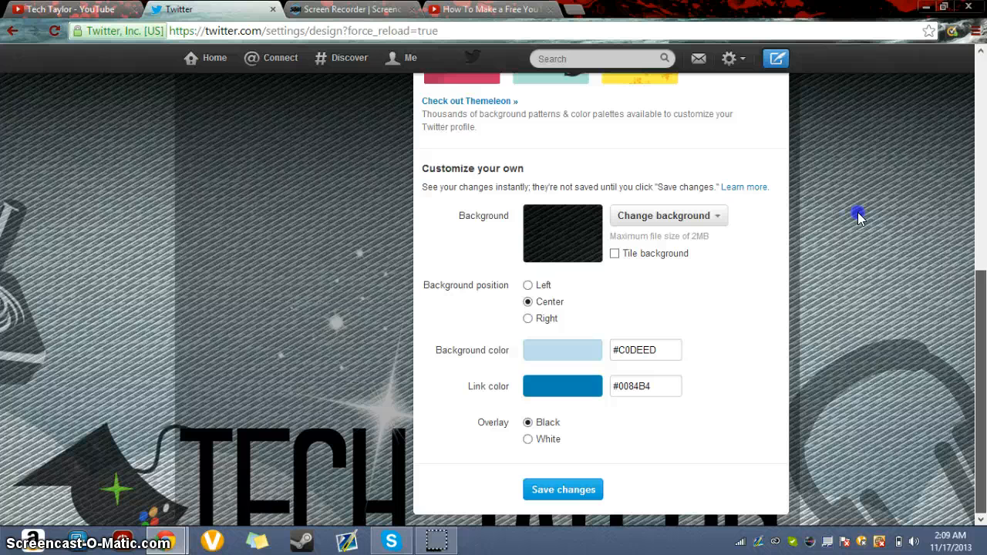
left_click(206, 57)
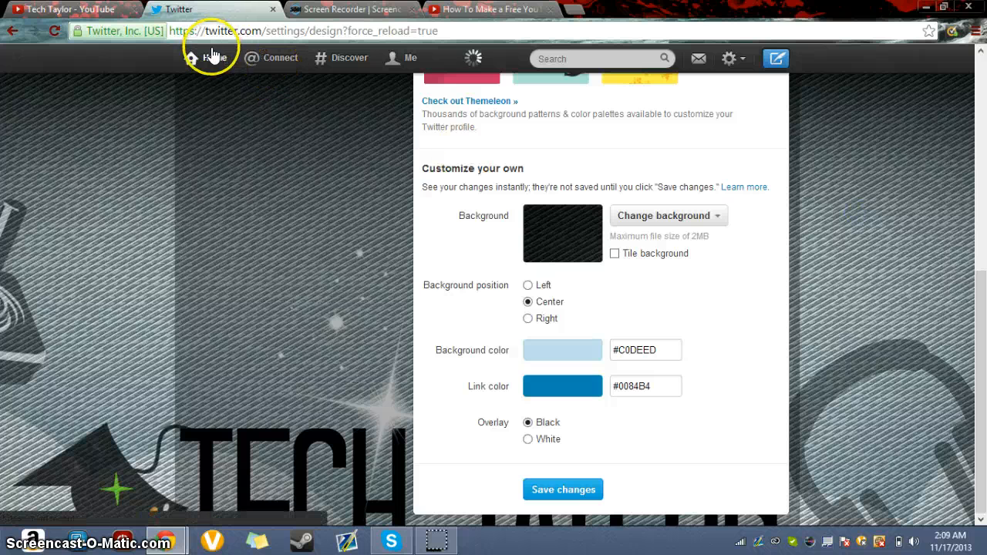
Browse the home timeline tweets shown over the custom Tech Taylor background.
left_click(213, 57)
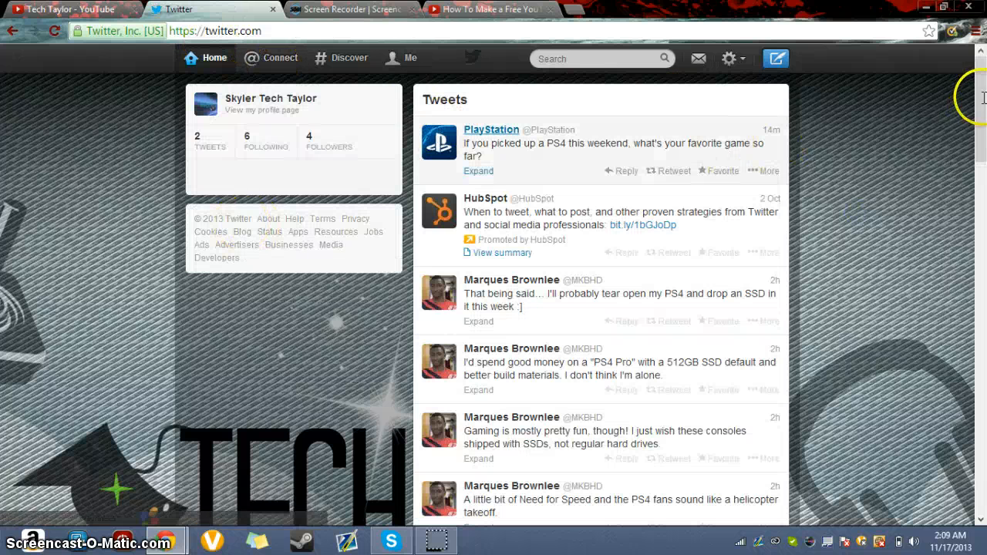
scroll("down", 3)
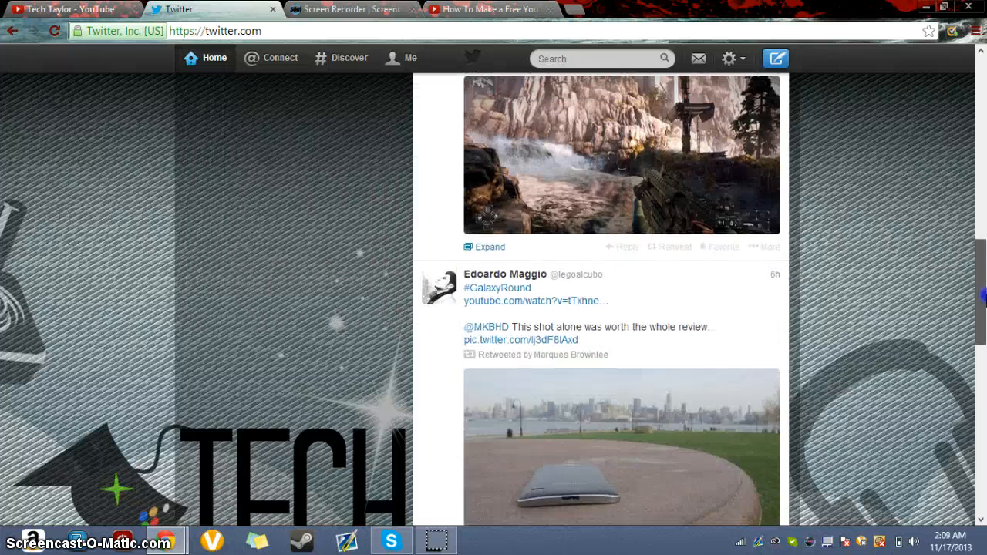
scroll("down", 3)
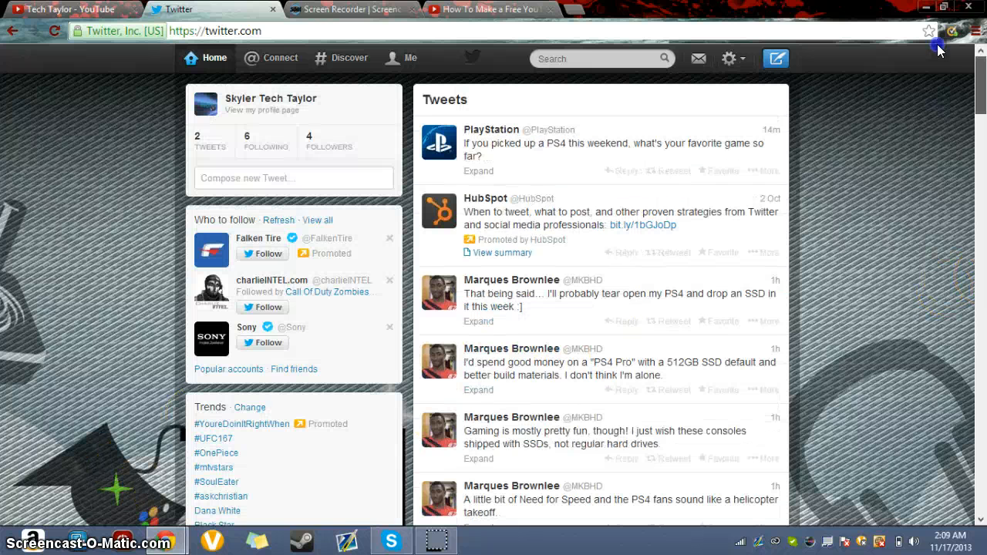
mouse_move(939, 50)
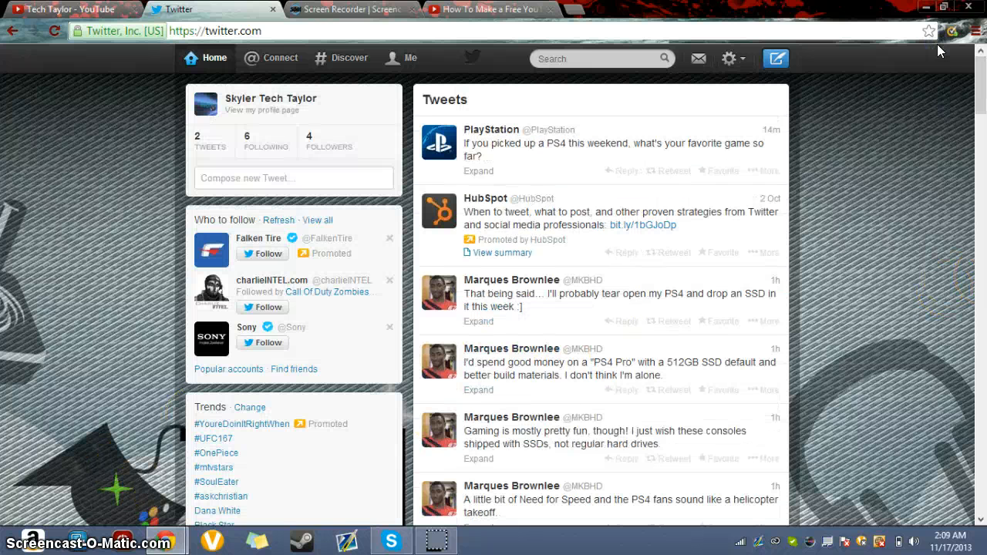